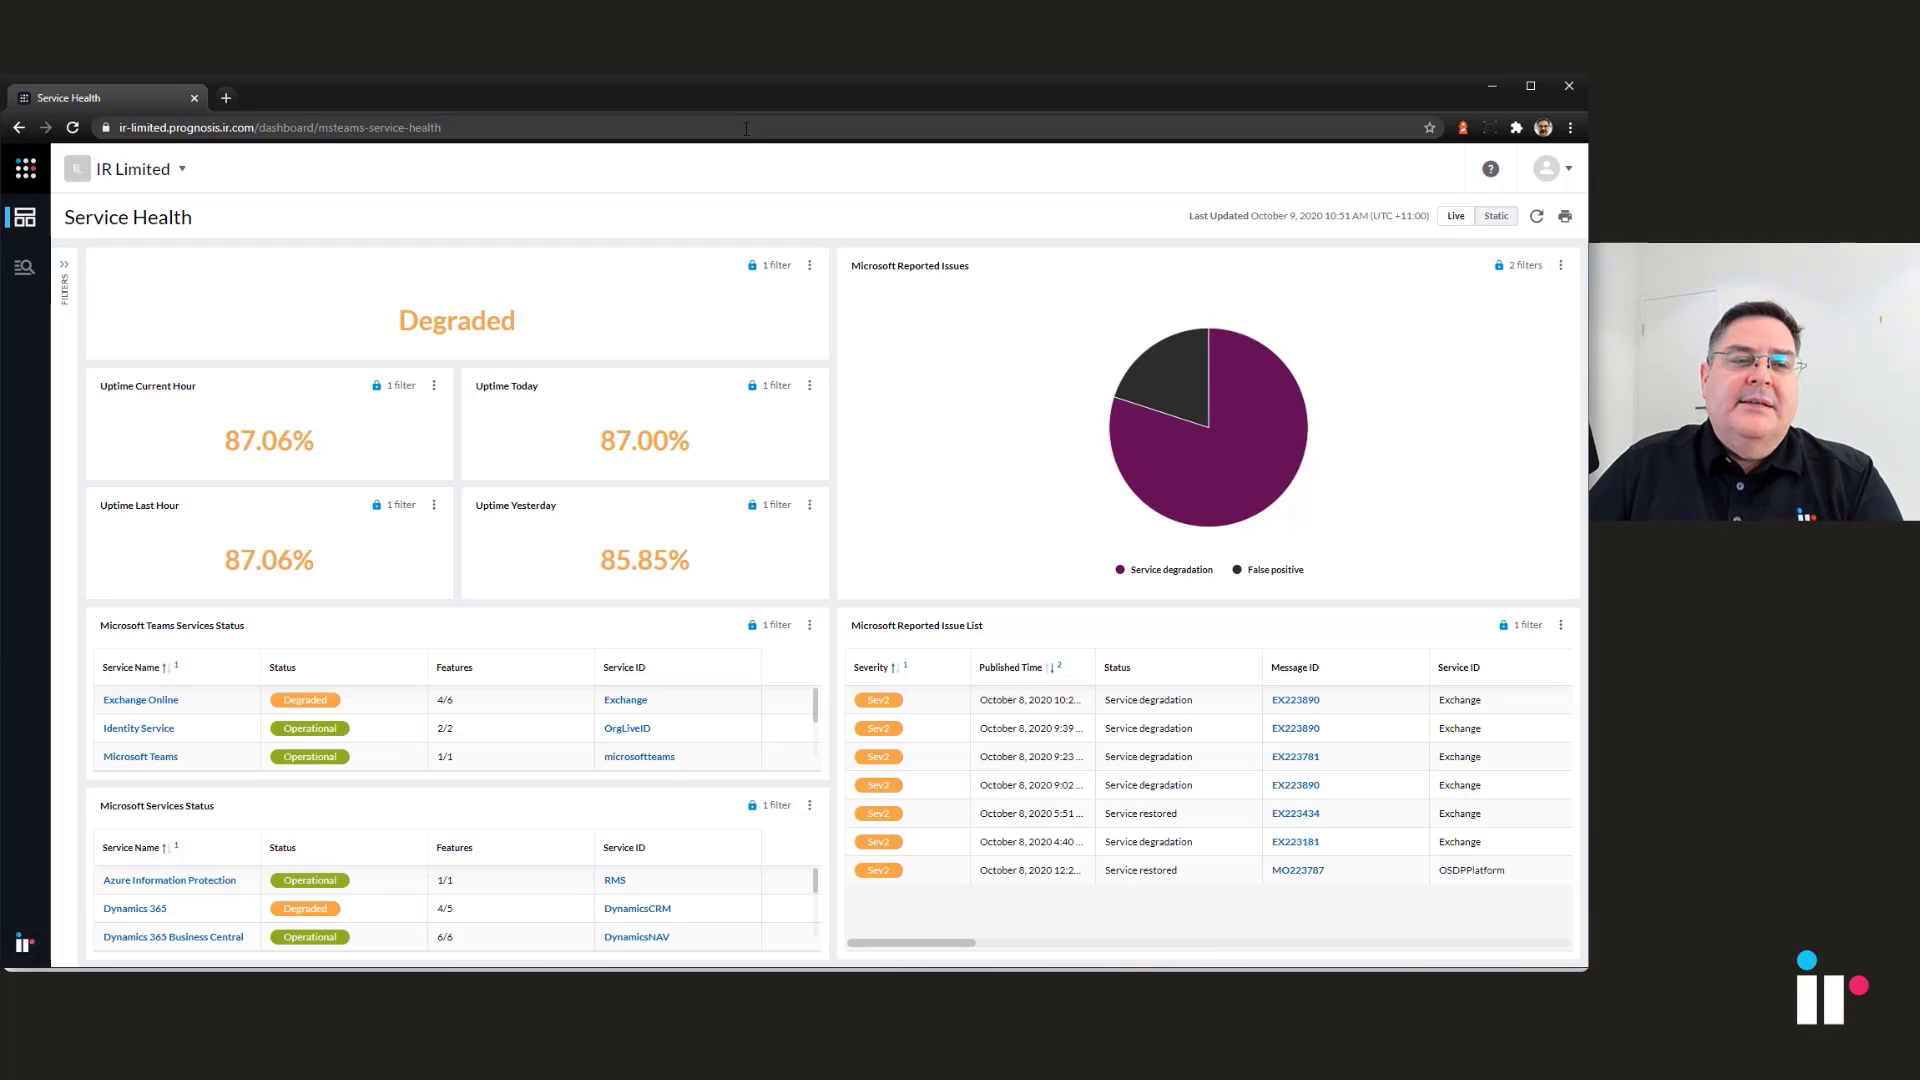
mouse_move(374, 672)
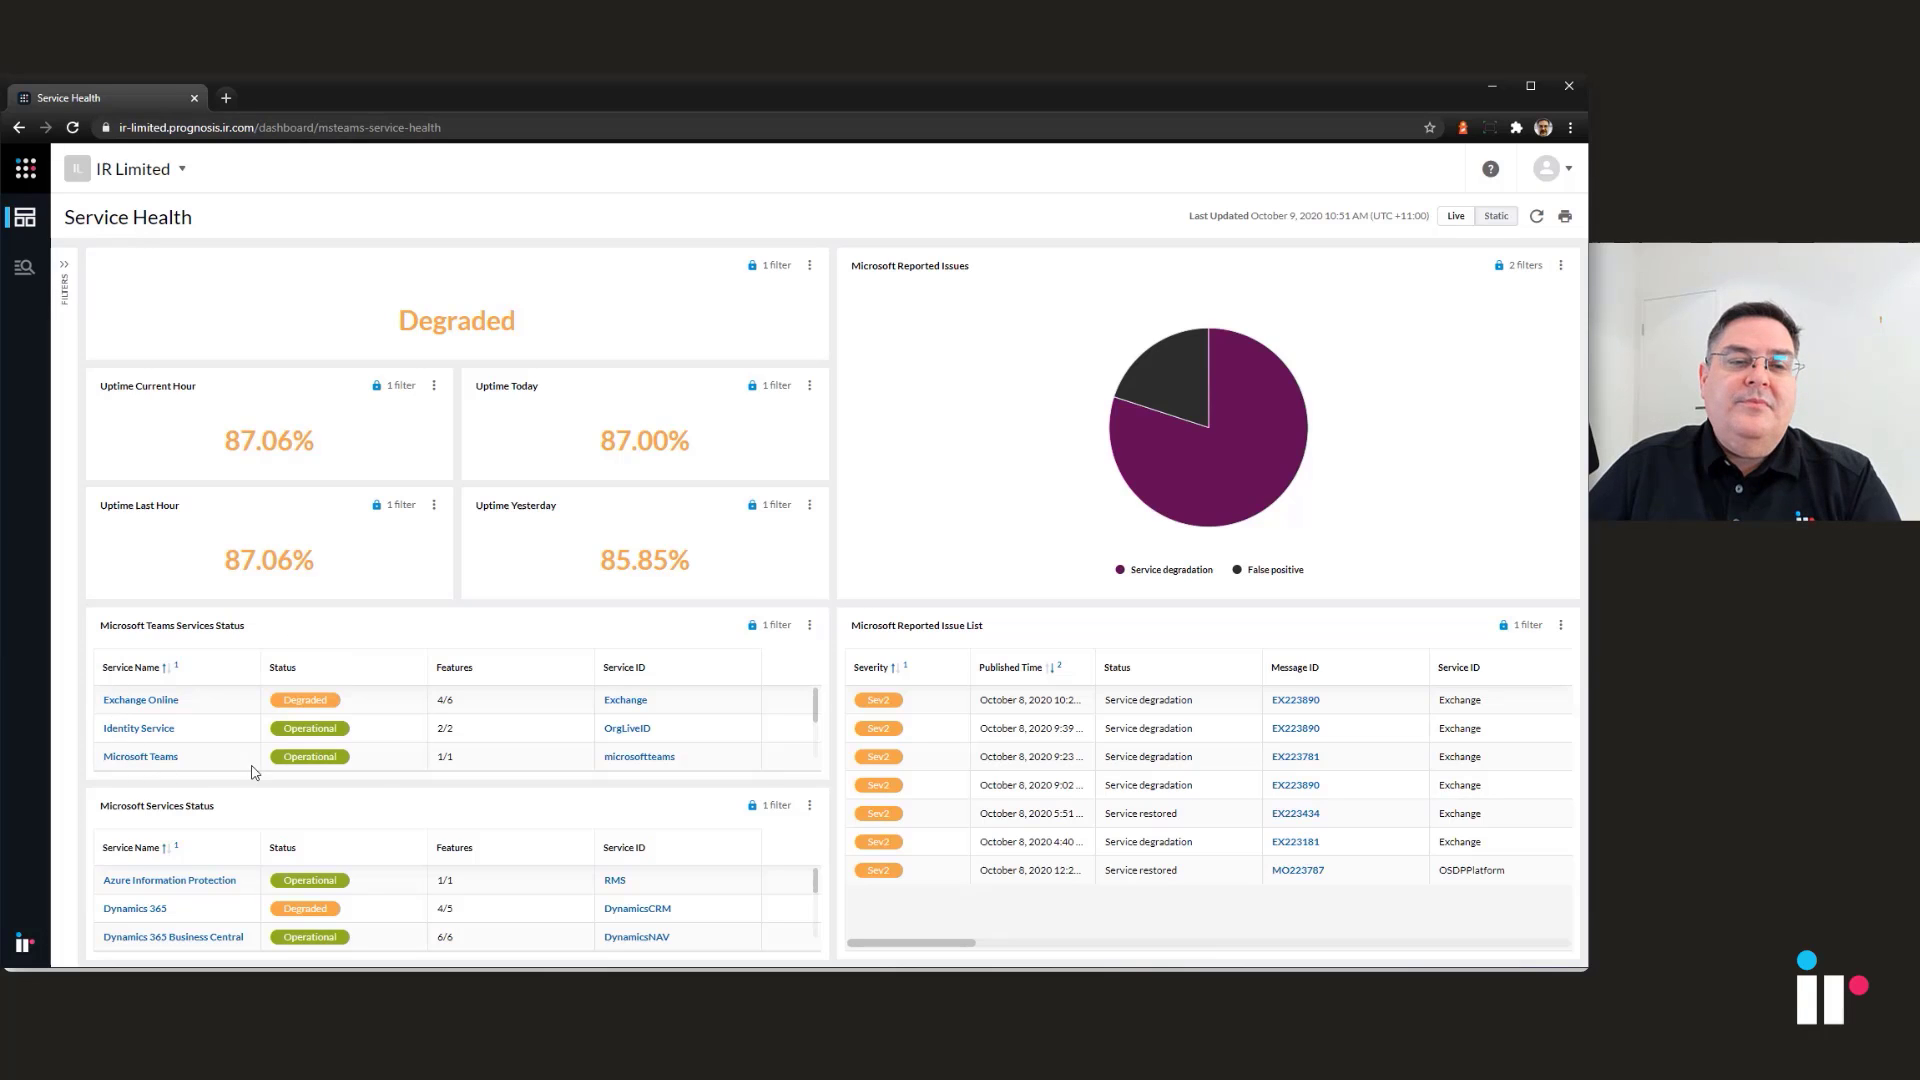
mouse_move(52, 722)
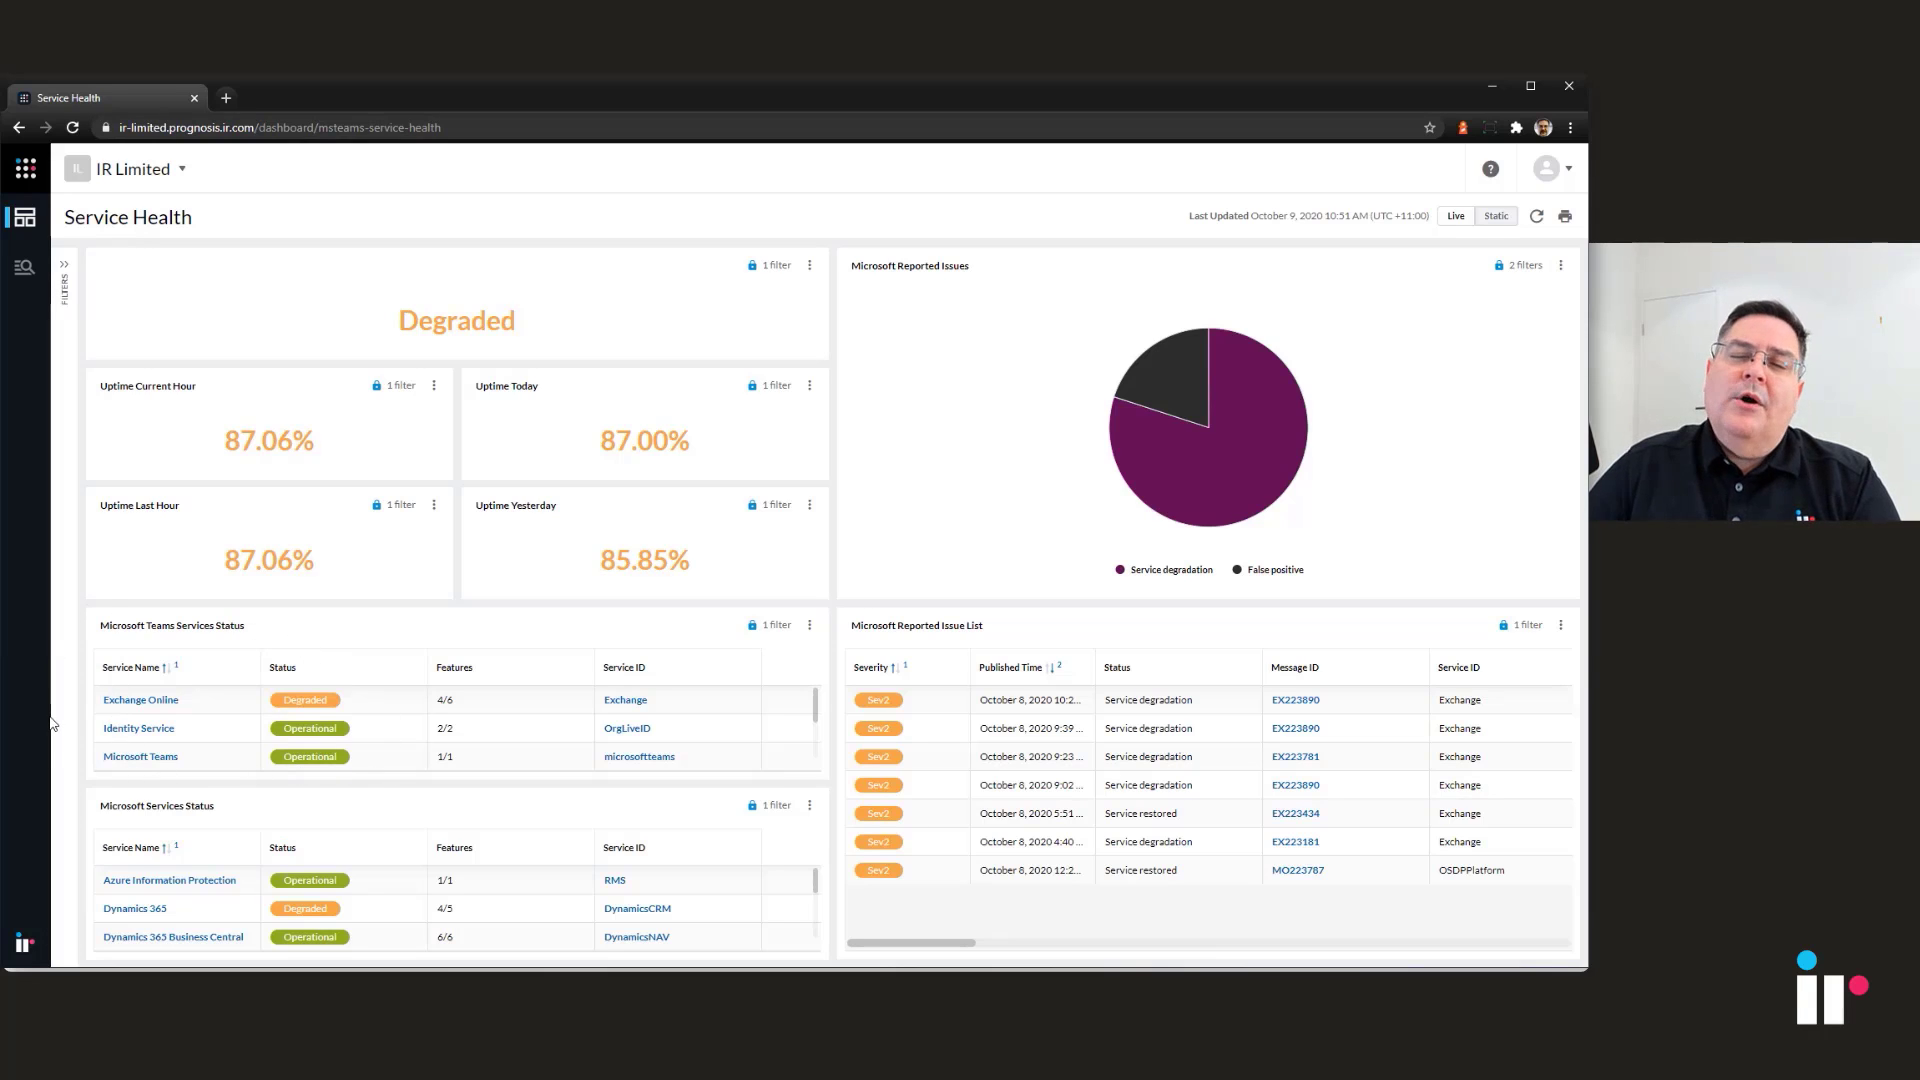